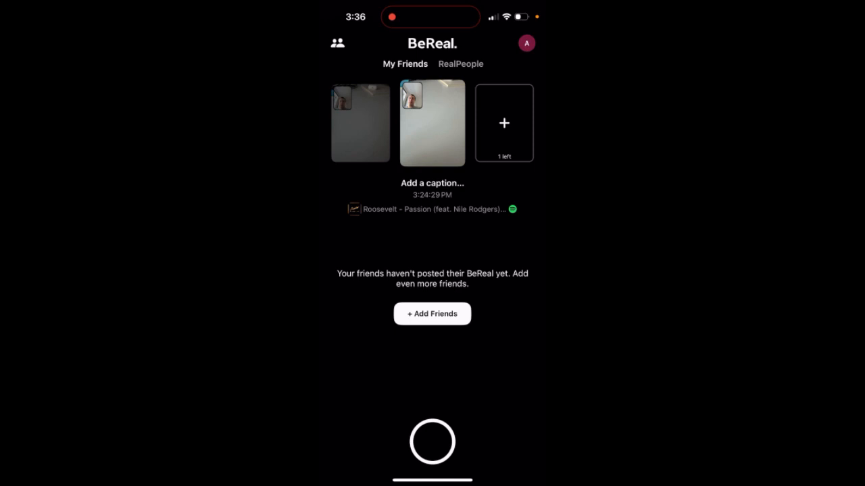
{"action": "left_click", "coordinate": [431, 123]}
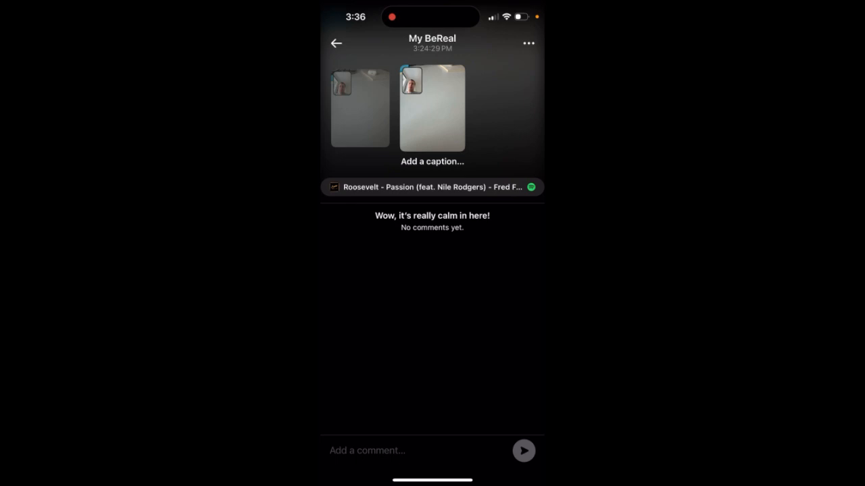
{"action": "left_click", "coordinate": [337, 44]}
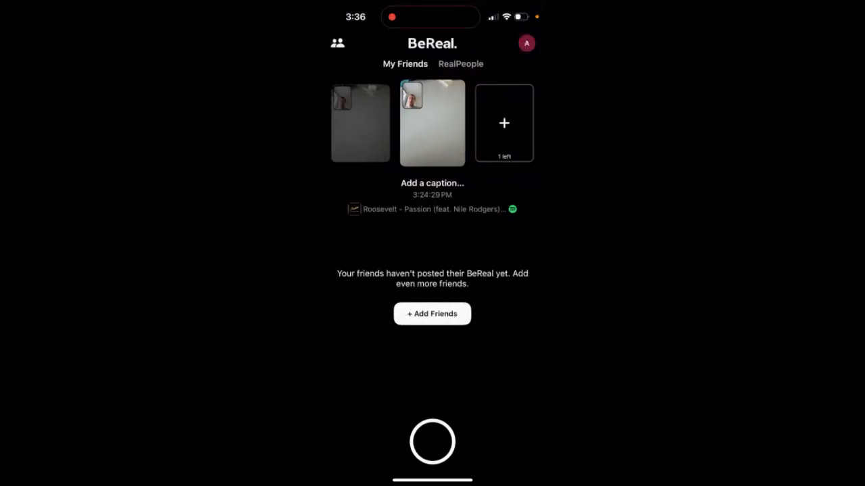